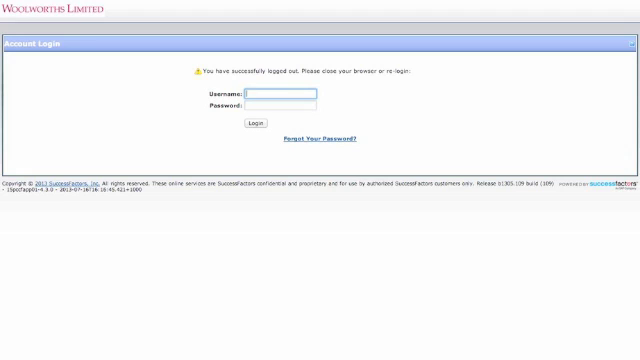
pyautogui.write('170017')
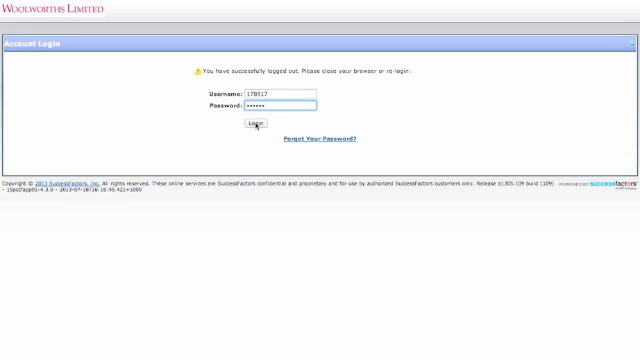
pyautogui.click(262, 124)
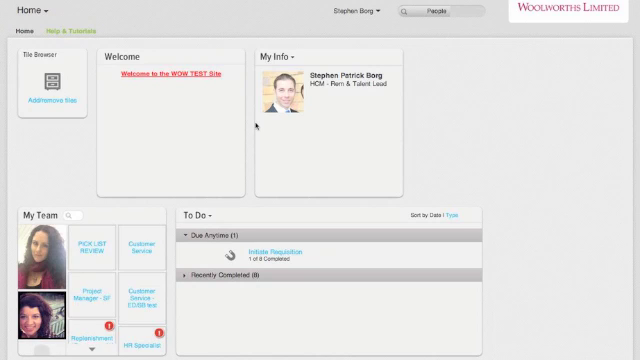
pyautogui.moveTo(444, 150)
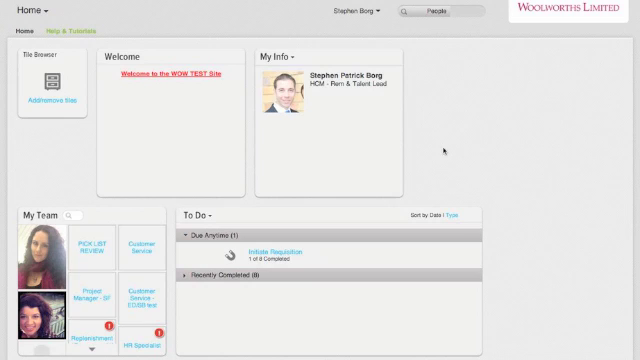
pyautogui.moveTo(356, 128)
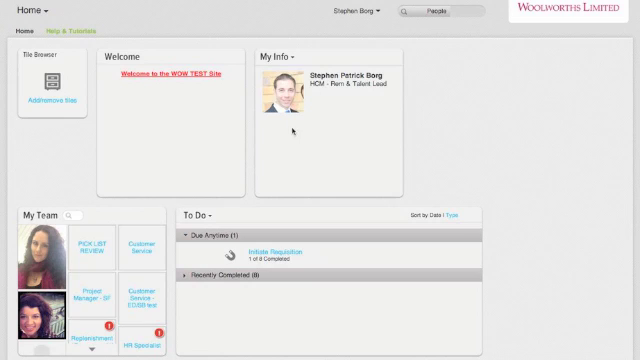
pyautogui.moveTo(156, 172)
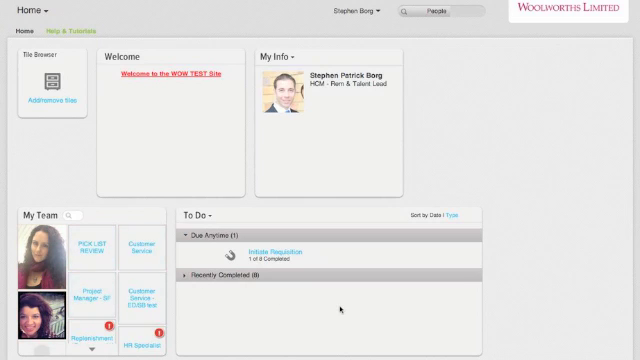
pyautogui.moveTo(404, 292)
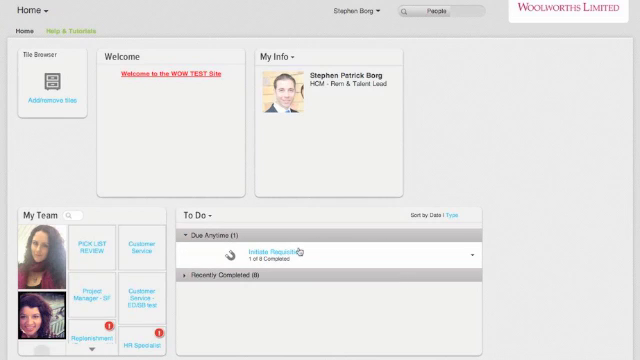
pyautogui.moveTo(536, 222)
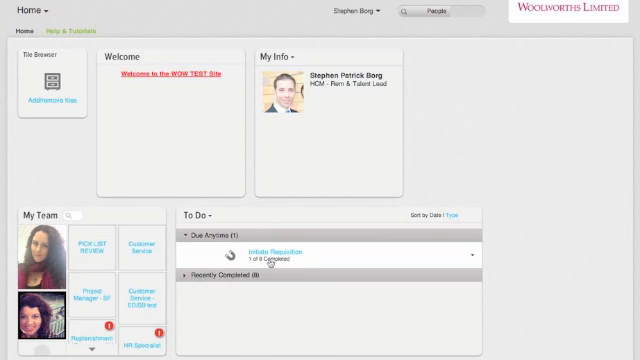
pyautogui.moveTo(56, 160)
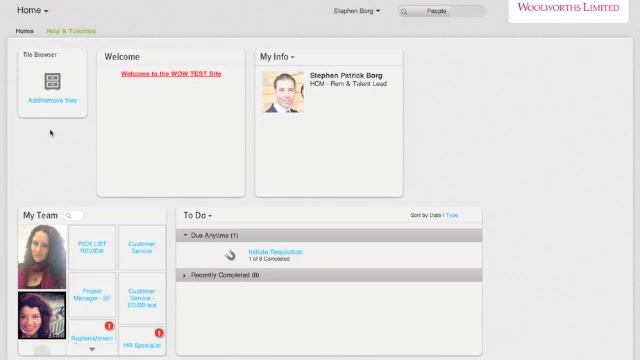
# Show the Home module dropdown listing Careers, Recruiting and Reports.
pyautogui.click(22, 12)
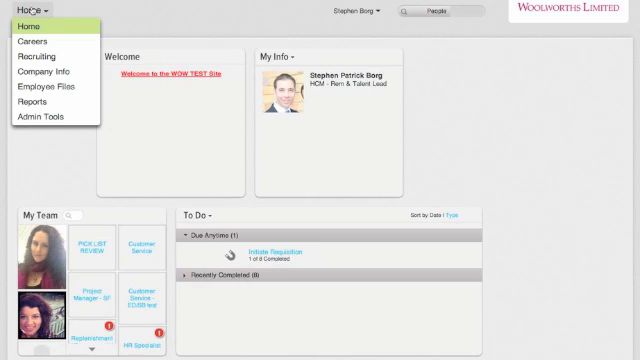
pyautogui.moveTo(32, 42)
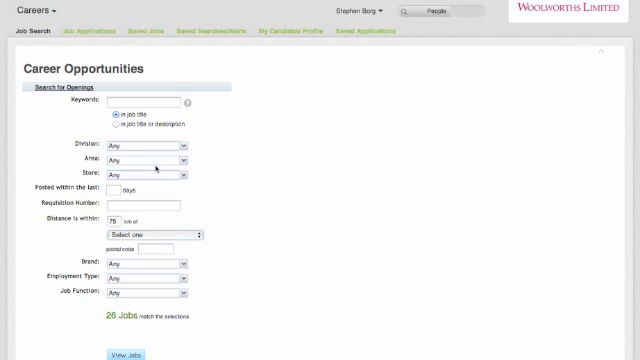
pyautogui.moveTo(172, 322)
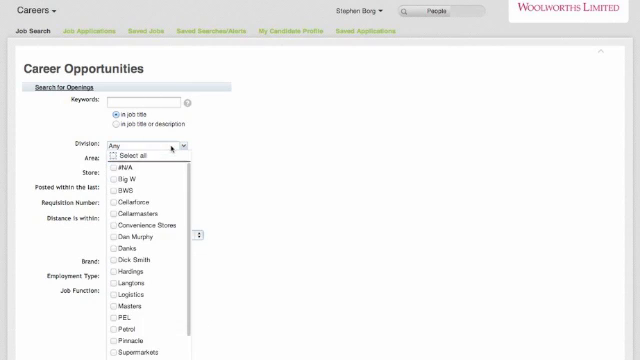
# Set the Job Search Entity filter to Big W, leaving 3 matching jobs.
pyautogui.click(120, 184)
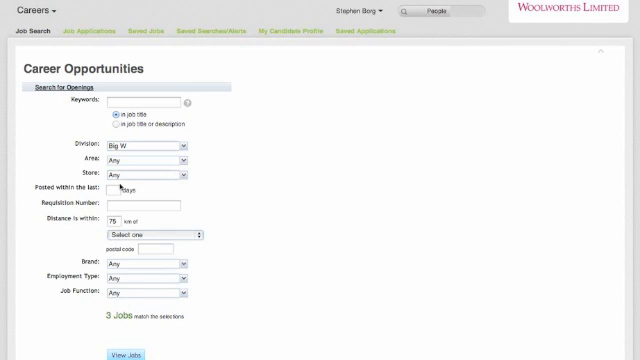
pyautogui.moveTo(198, 278)
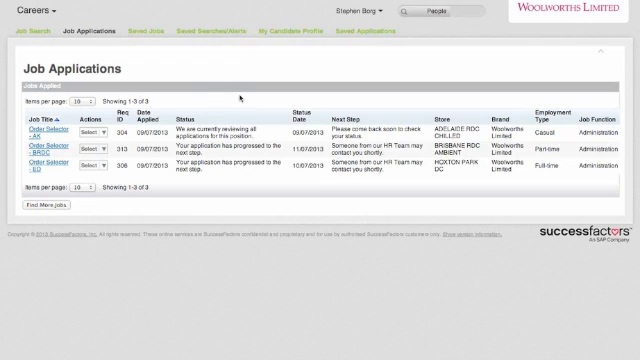
pyautogui.moveTo(240, 96)
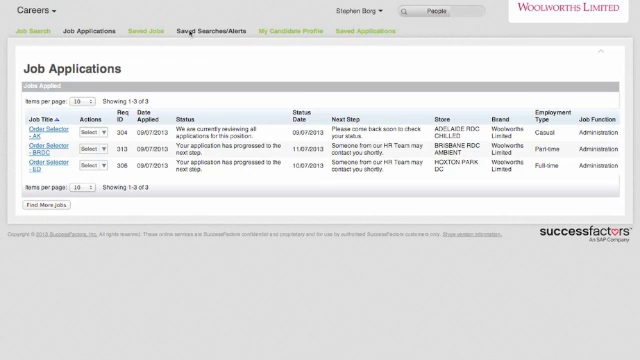
# Switch to the Saved Searches/Alerts page, which shows no job alerts yet.
pyautogui.click(210, 32)
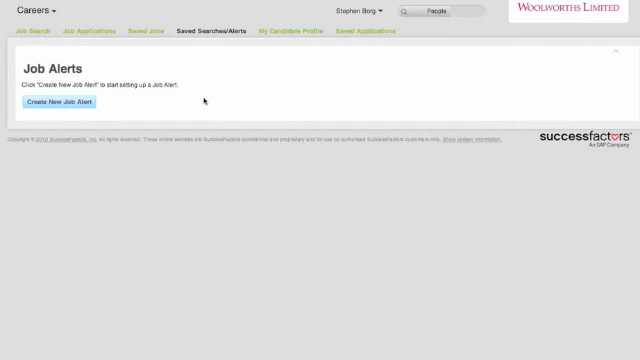
pyautogui.moveTo(208, 94)
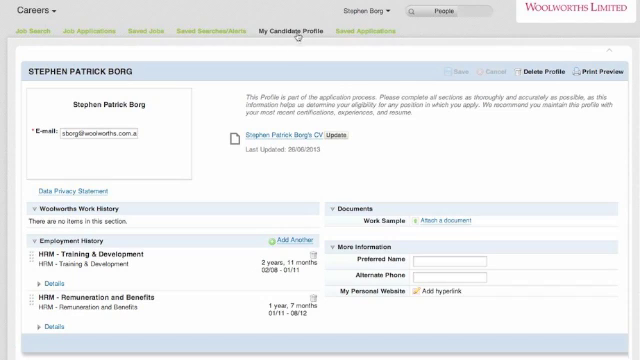
pyautogui.moveTo(408, 150)
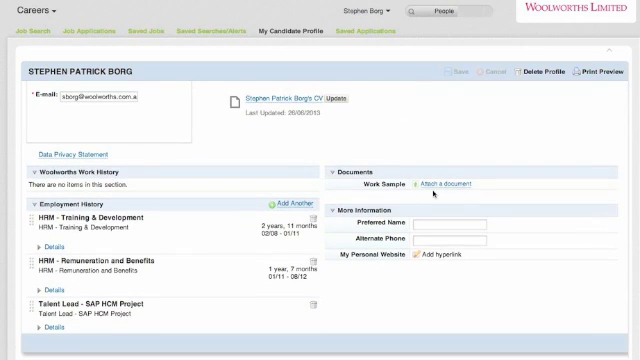
# Scroll through the candidate profile's work history, education and transfer-request sections.
pyautogui.scroll(-3)
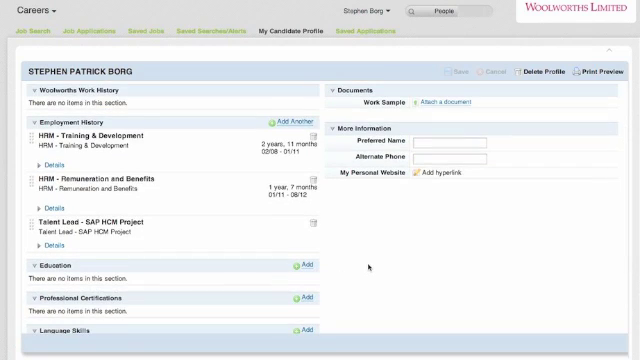
pyautogui.scroll(-3)
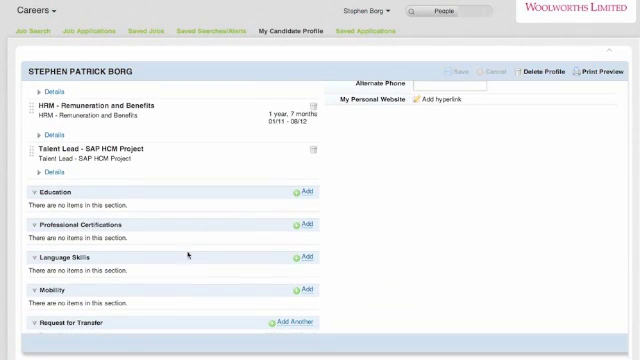
pyautogui.scroll(-3)
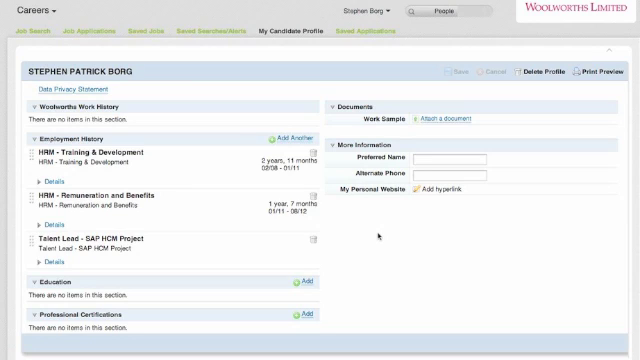
pyautogui.scroll(-3)
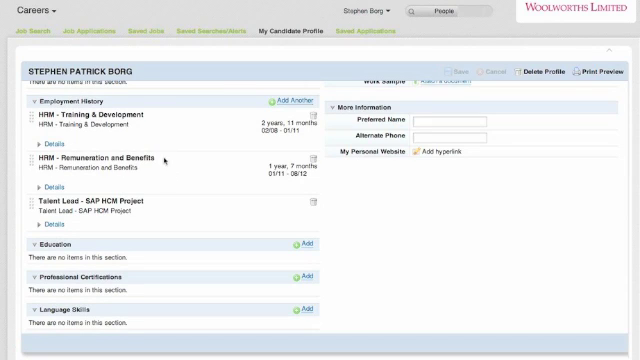
pyautogui.scroll(-3)
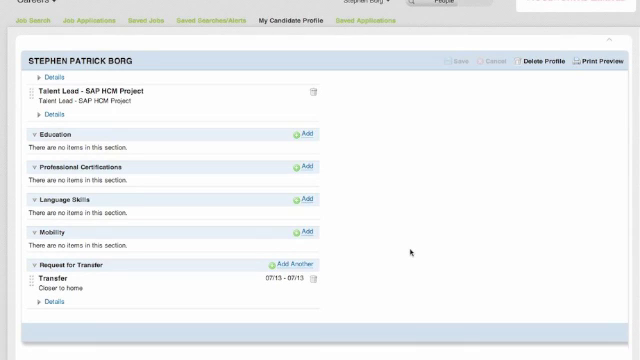
pyautogui.moveTo(240, 272)
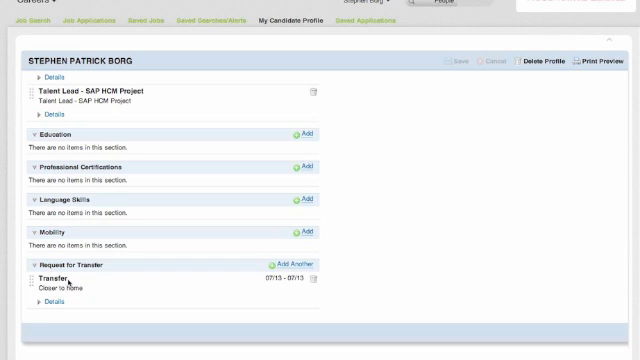
pyautogui.moveTo(242, 290)
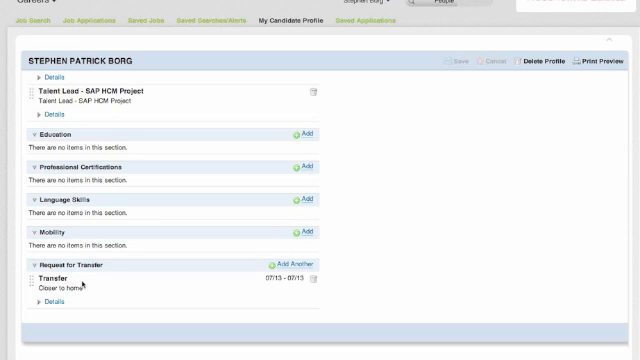
pyautogui.moveTo(128, 288)
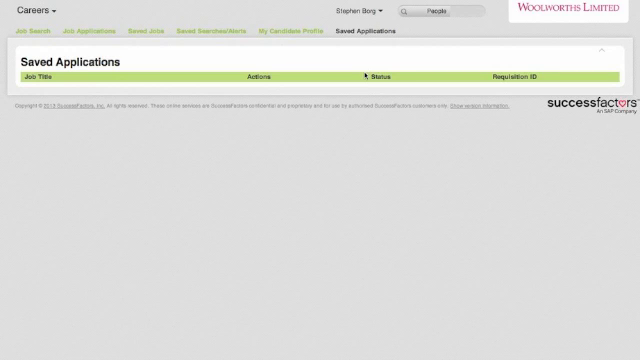
pyautogui.moveTo(292, 124)
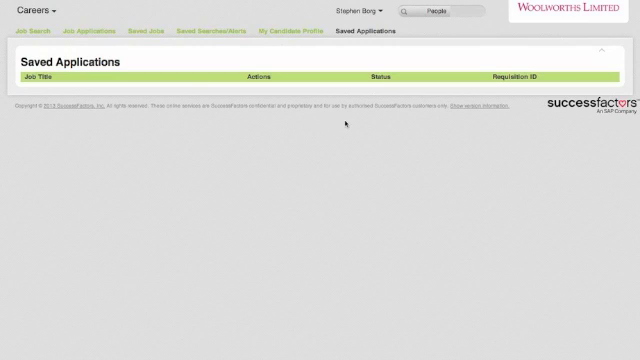
pyautogui.moveTo(196, 128)
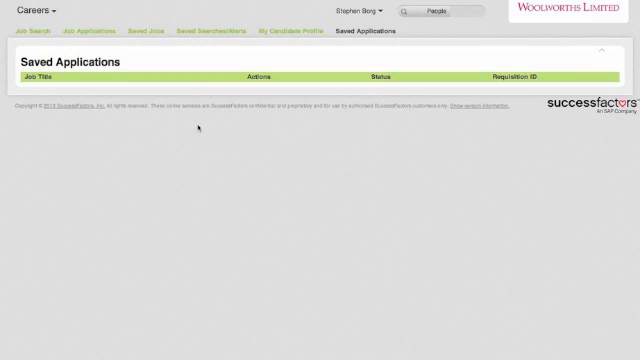